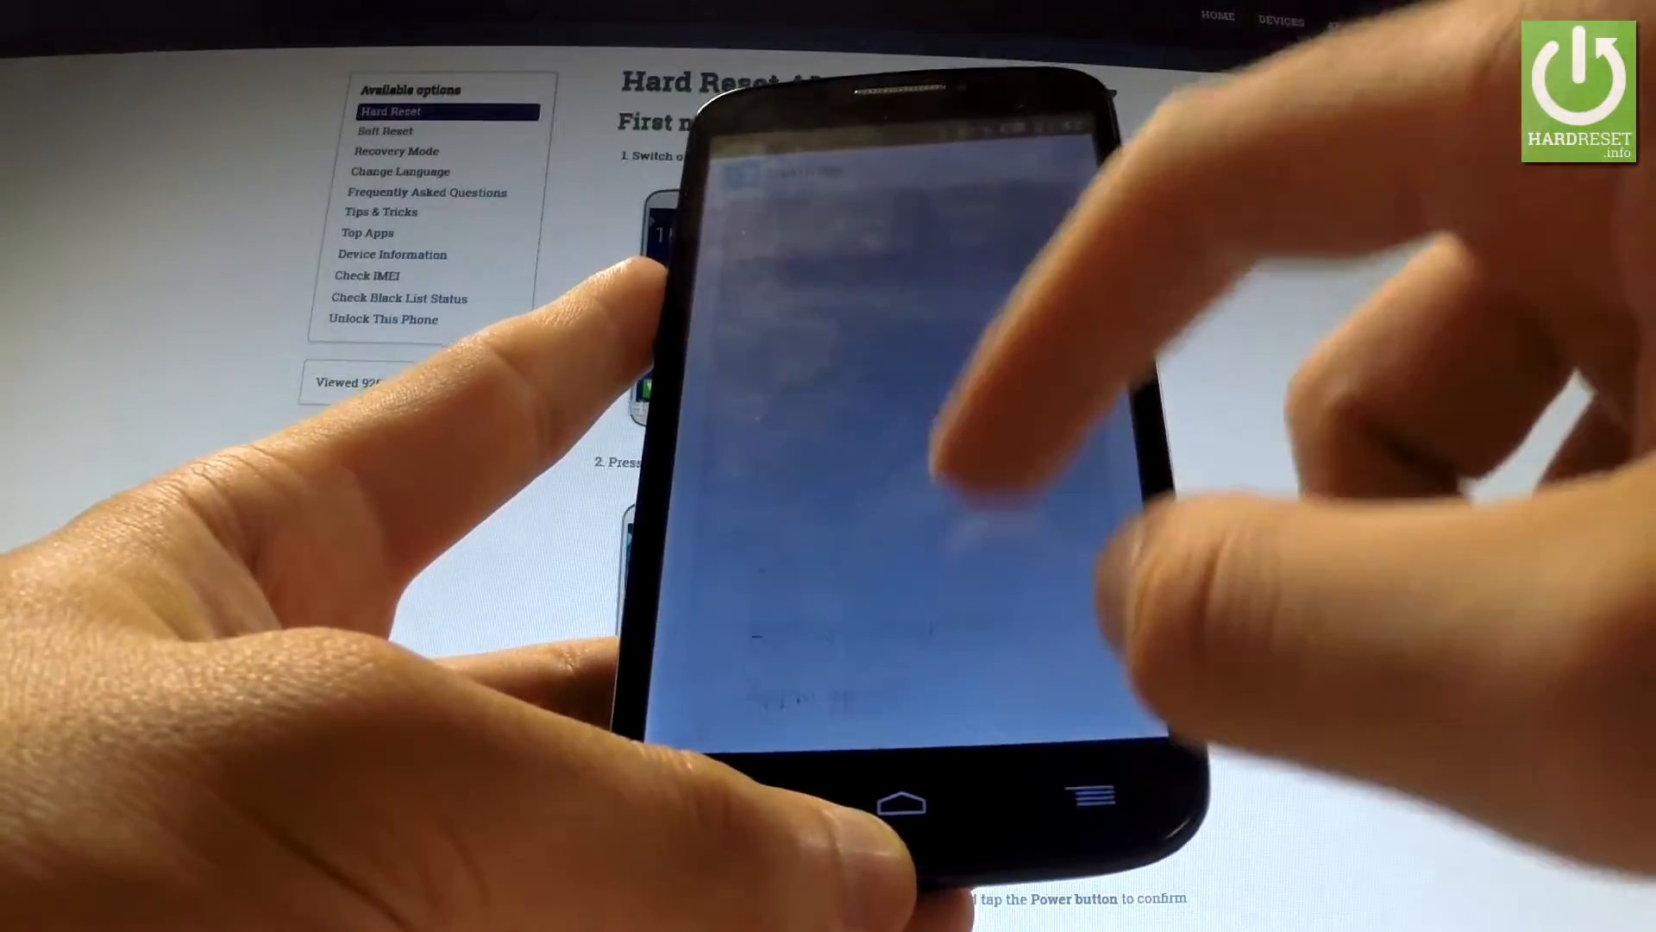
Step: Bring the Development and About phone entries at the bottom of Settings into view
{"action": "scroll", "scroll_direction": "down", "scroll_amount": 3}
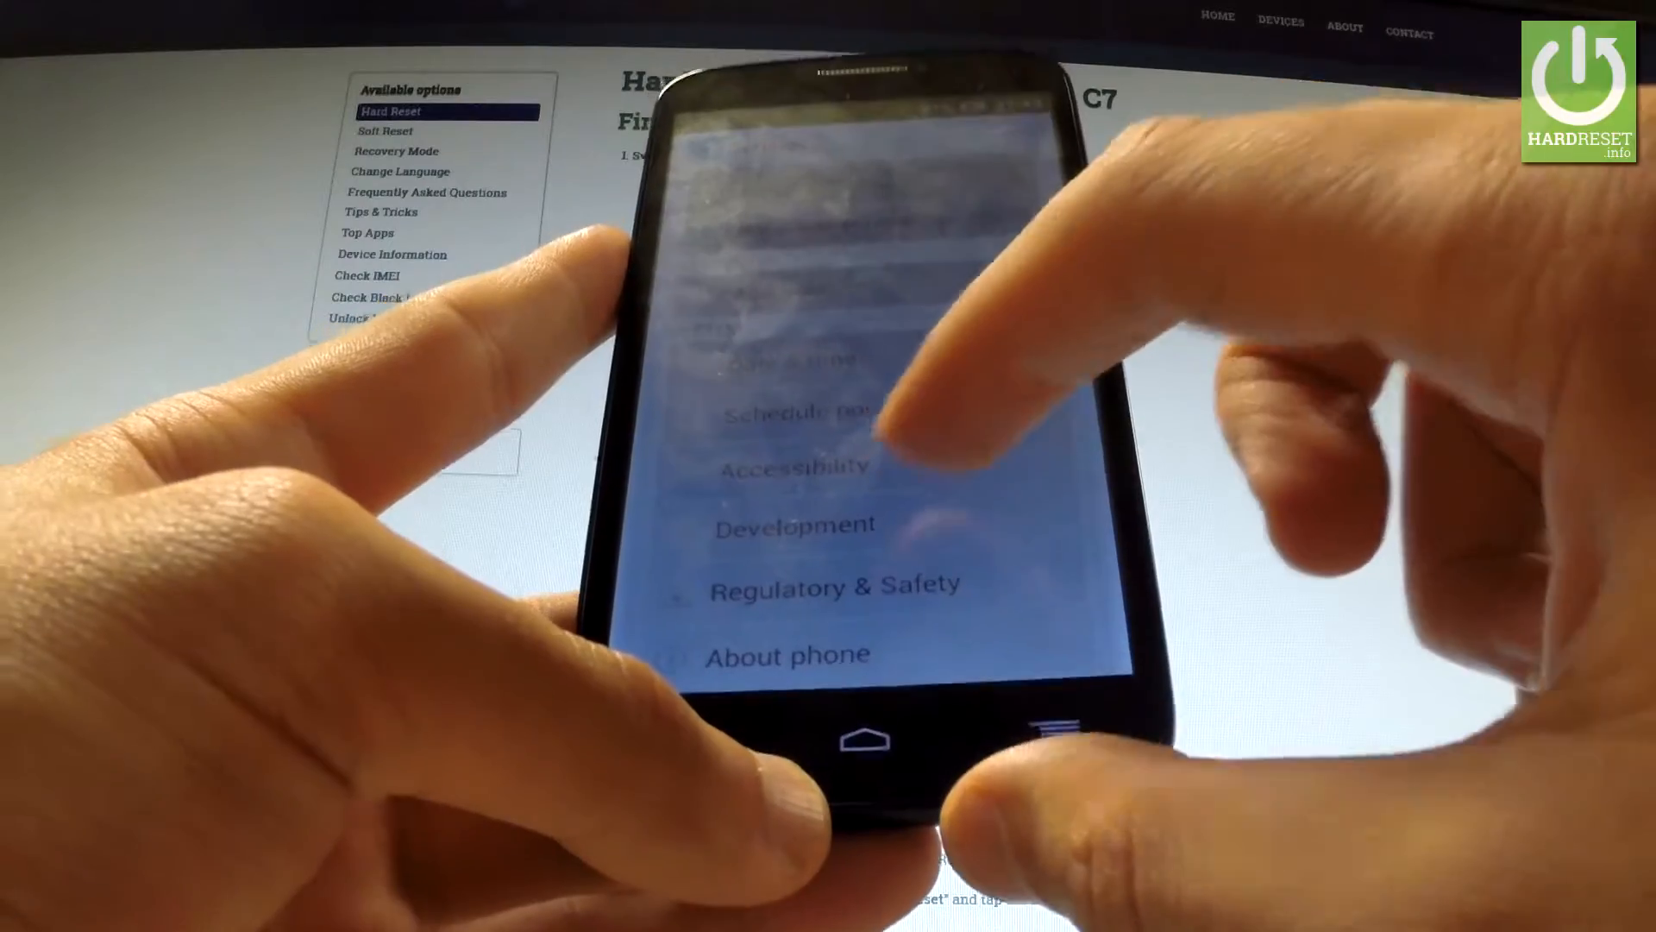
Step: Enable USB debugging under Development and accept its warning with OK
{"action": "scroll", "scroll_direction": "down", "scroll_amount": 3}
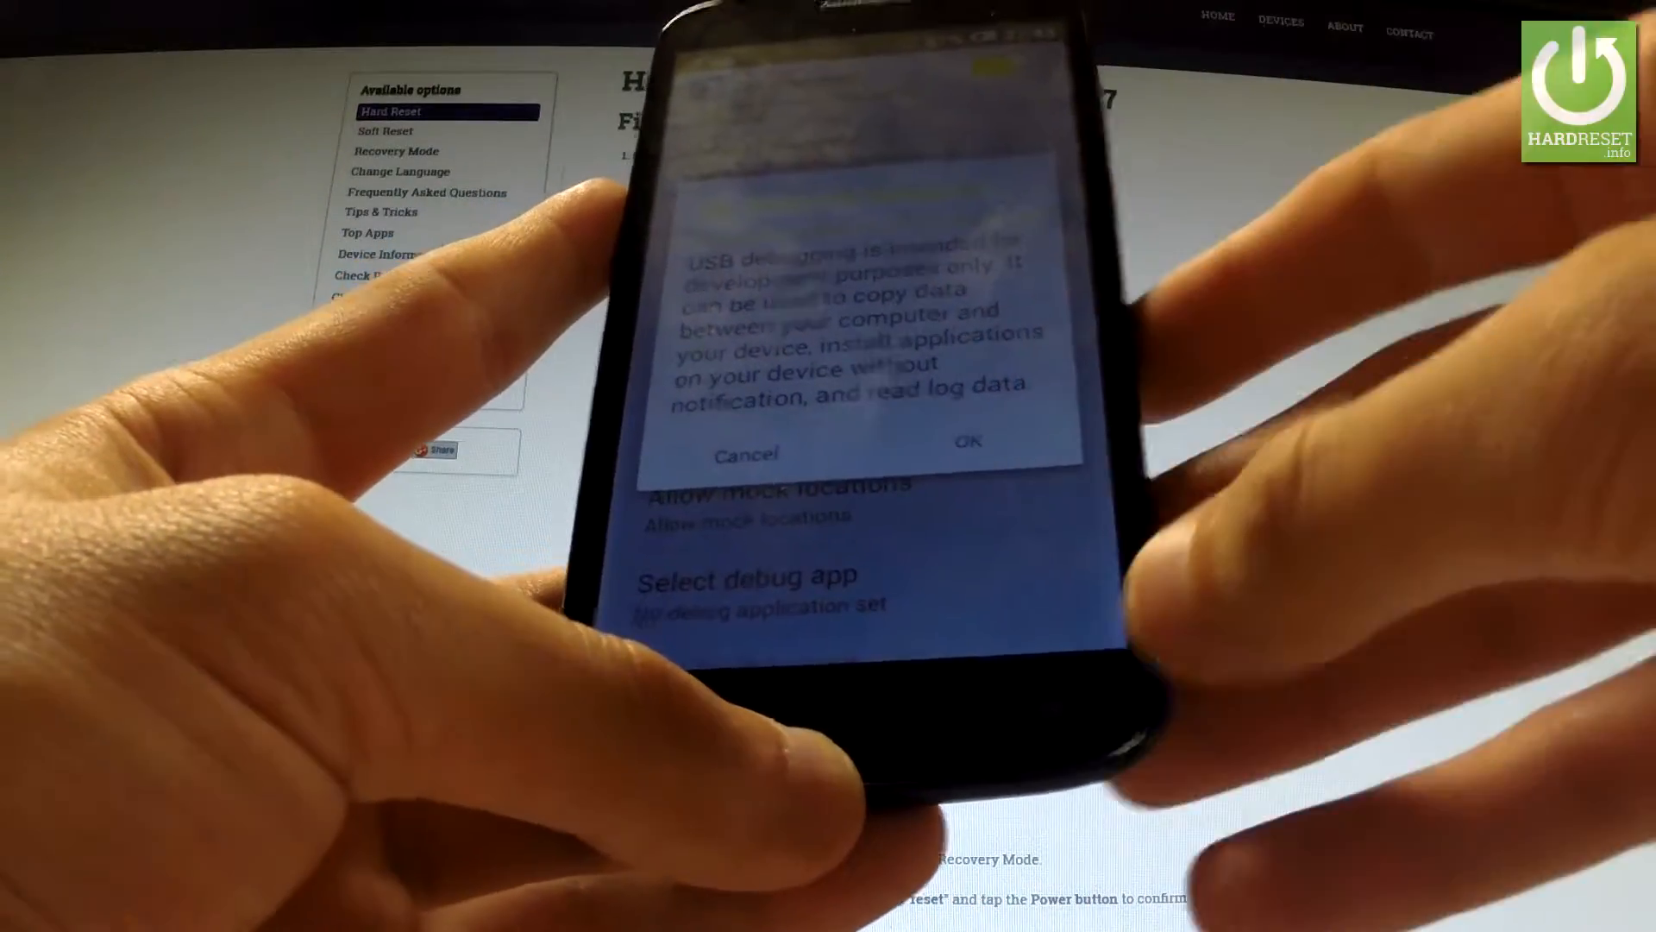
{"action": "left_click", "coordinate": [966, 441]}
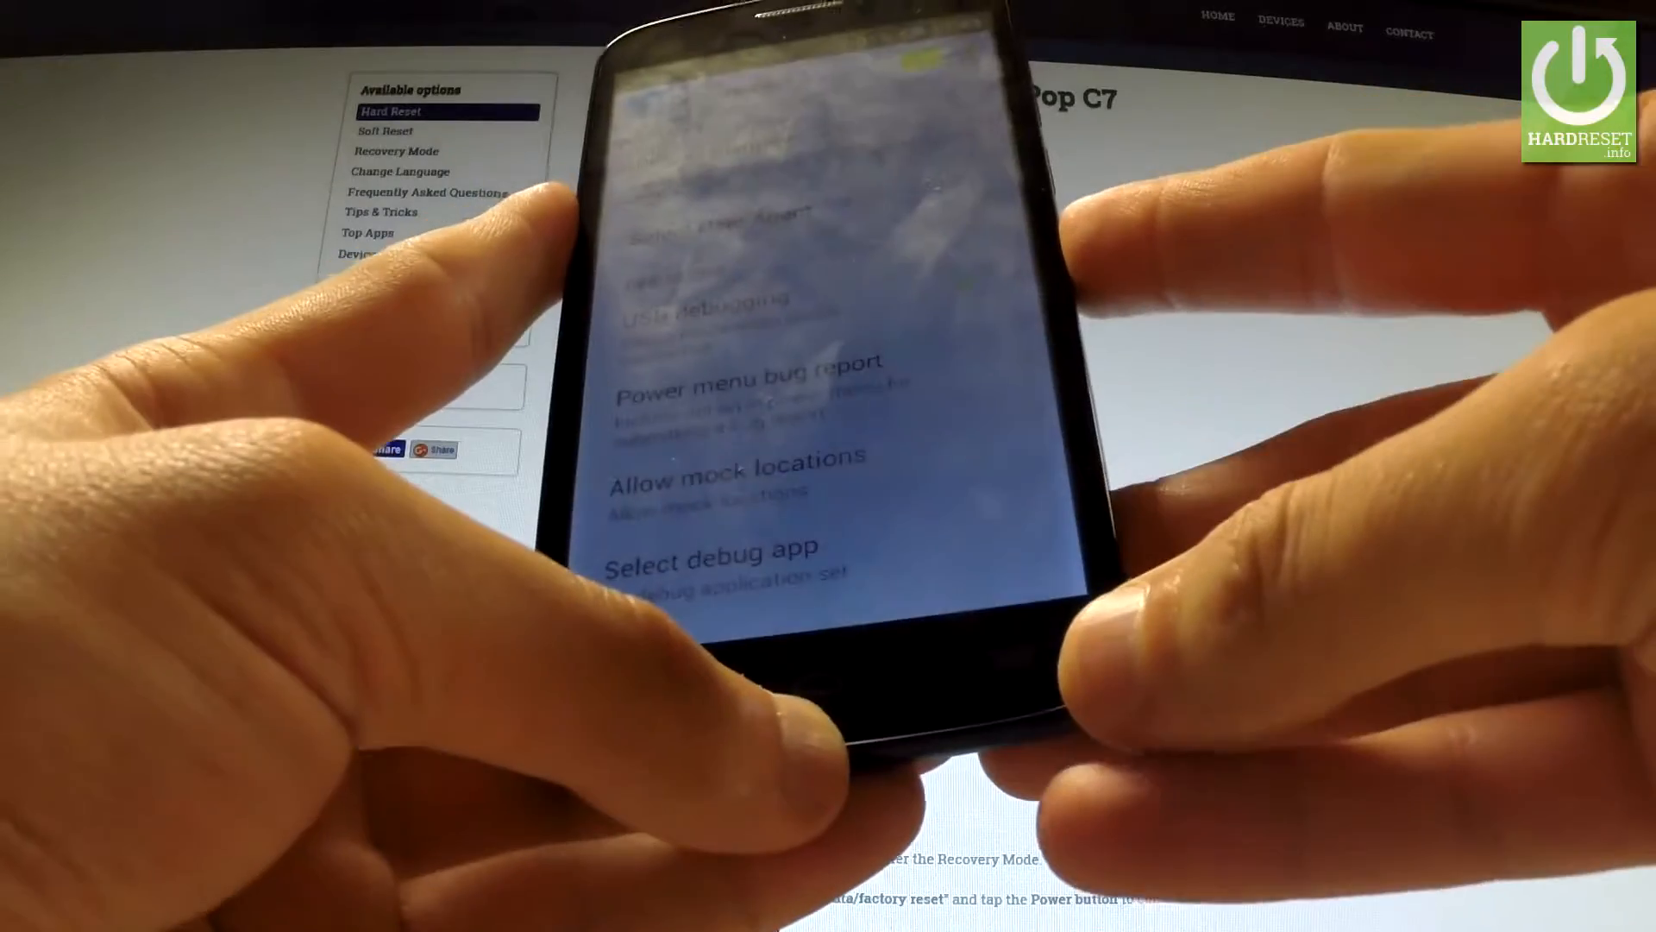